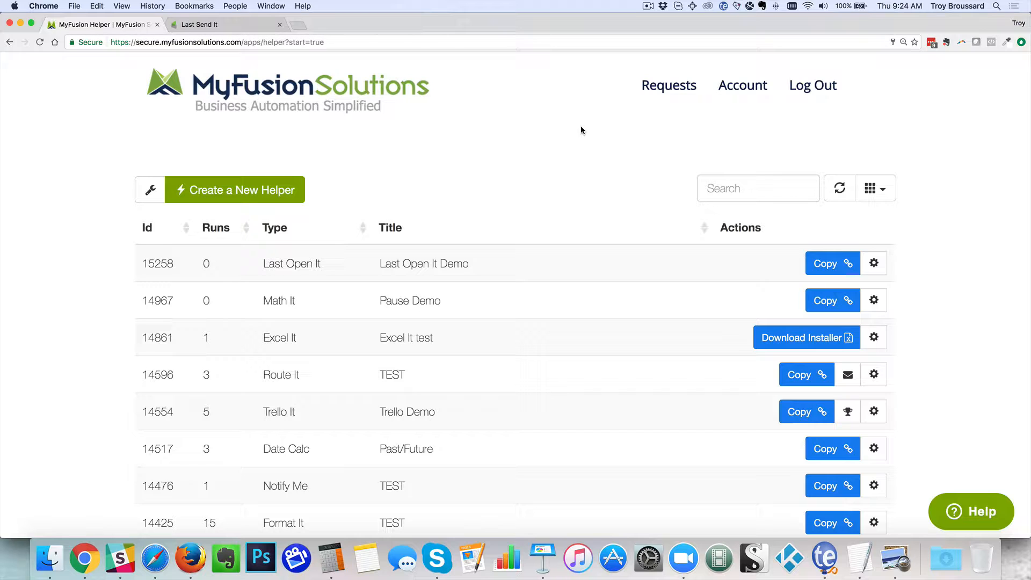
mouse_move(329, 188)
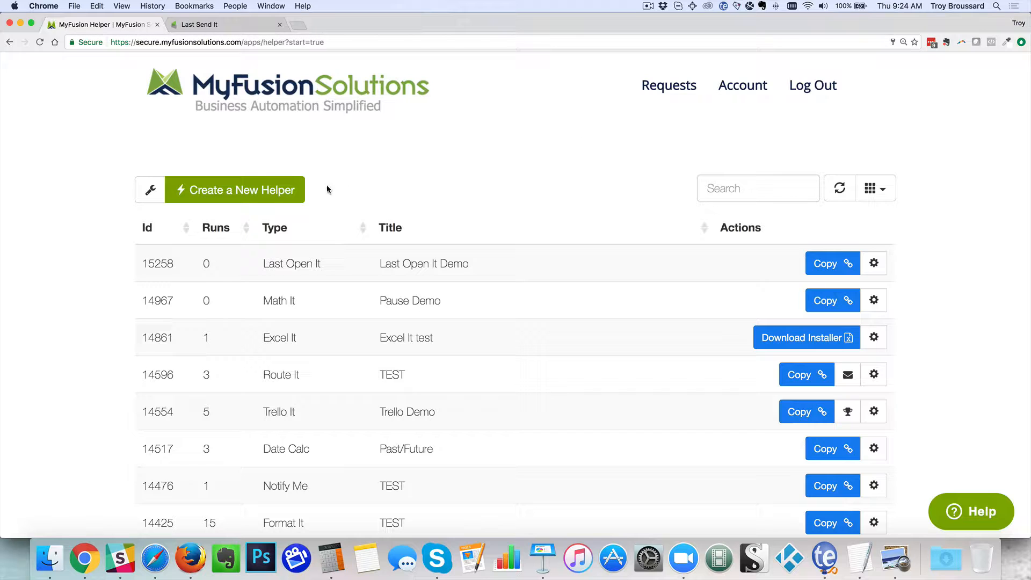
mouse_move(396, 173)
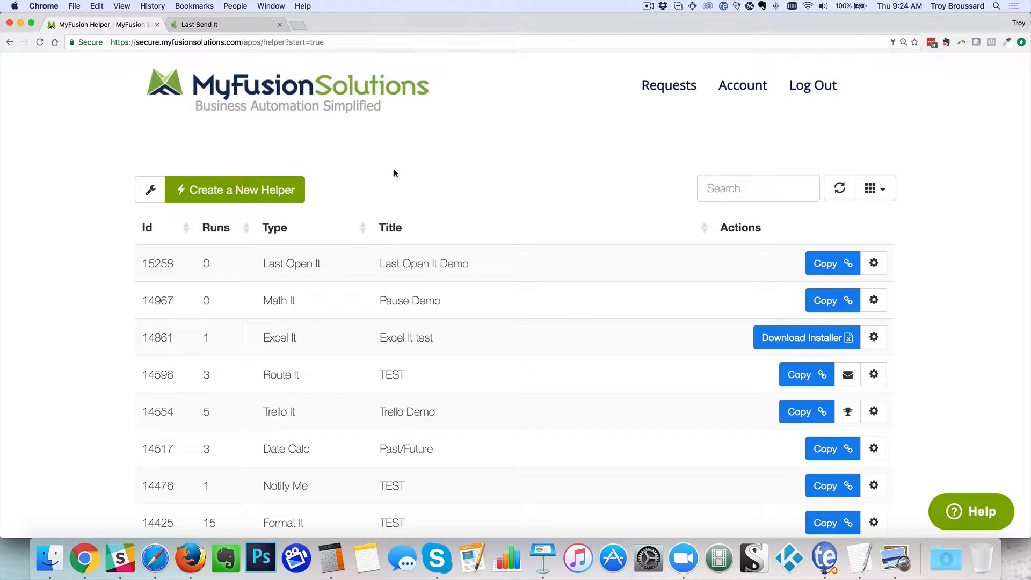
mouse_move(396, 181)
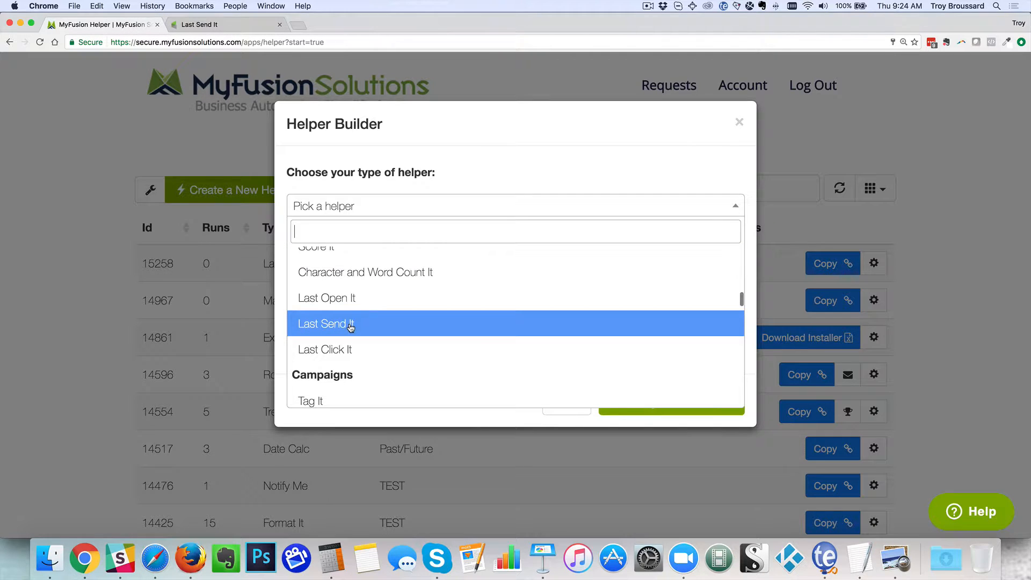
Choose Last Send It as the helper type and name it 'Last Send It Demo'
click(326, 325)
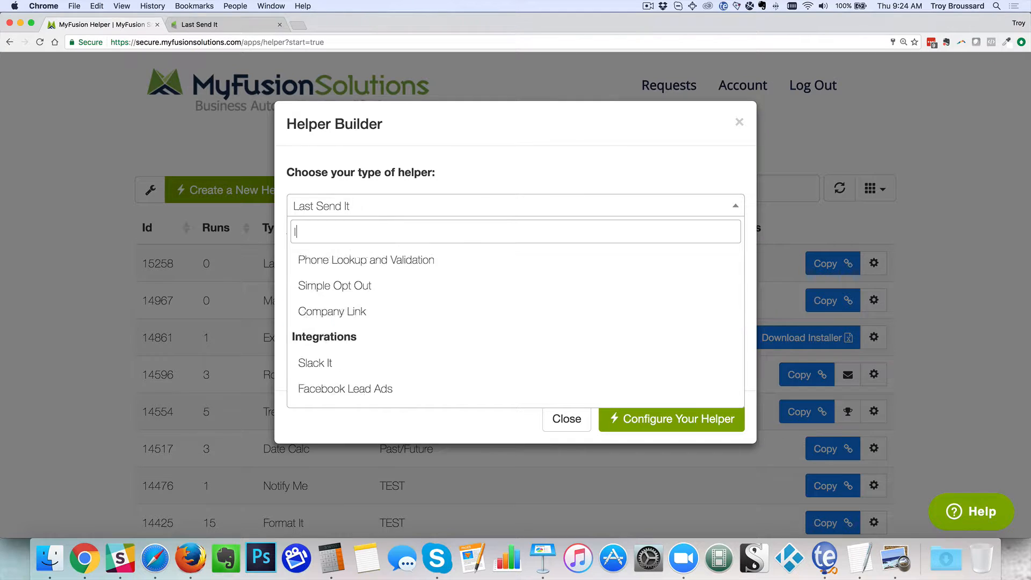
text(last)
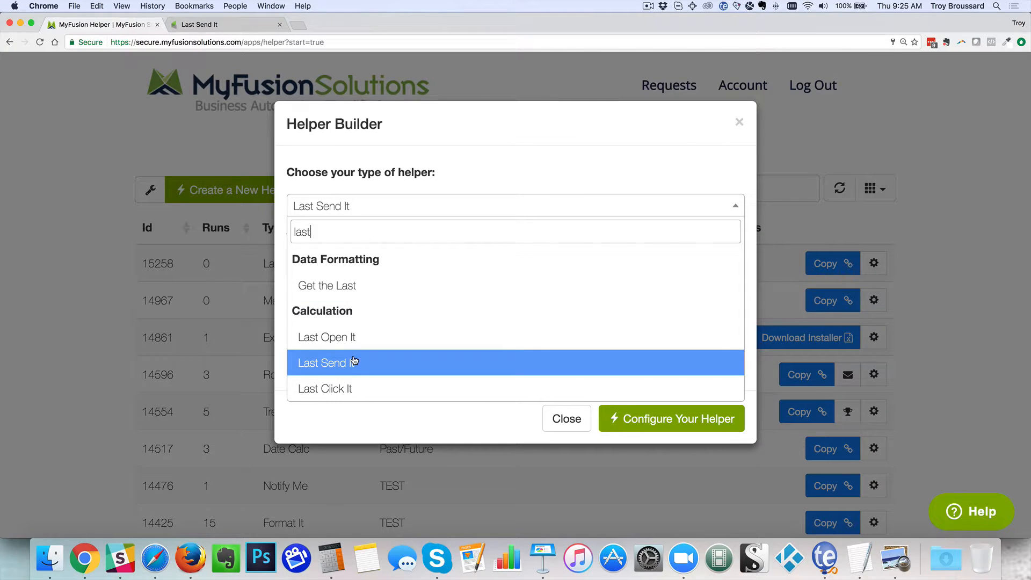
click(328, 363)
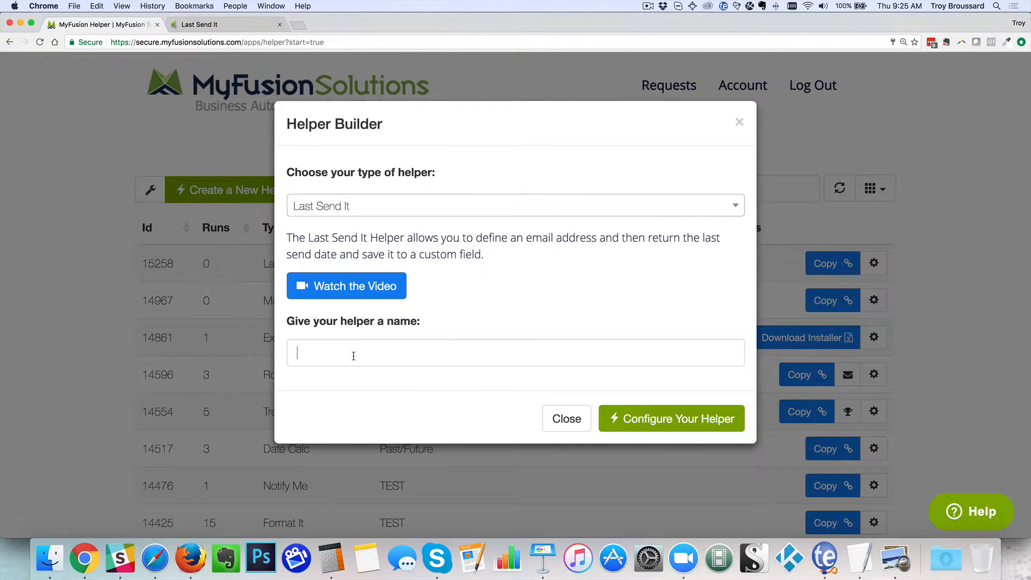
text(Last Send It Demo)
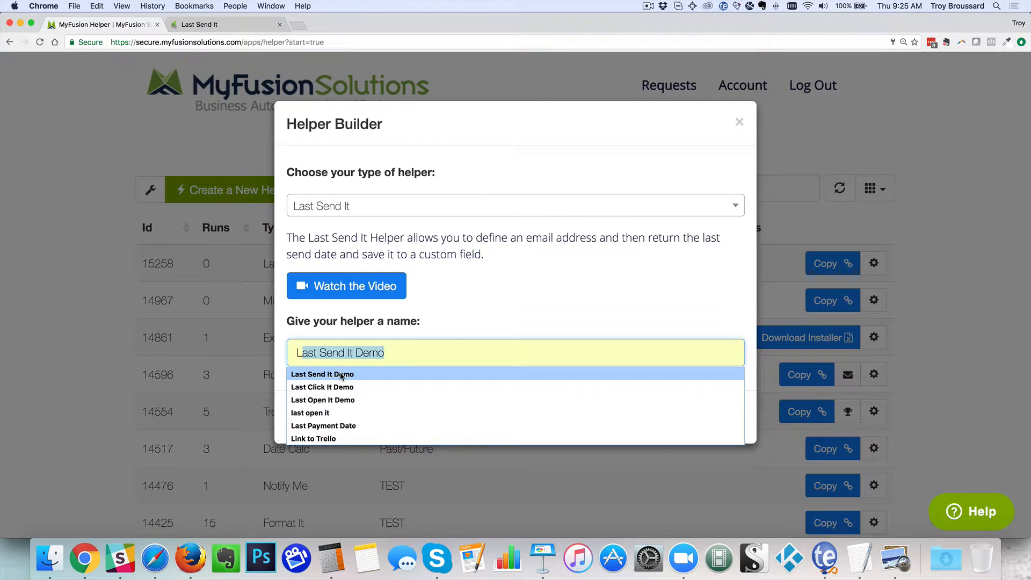
click(322, 373)
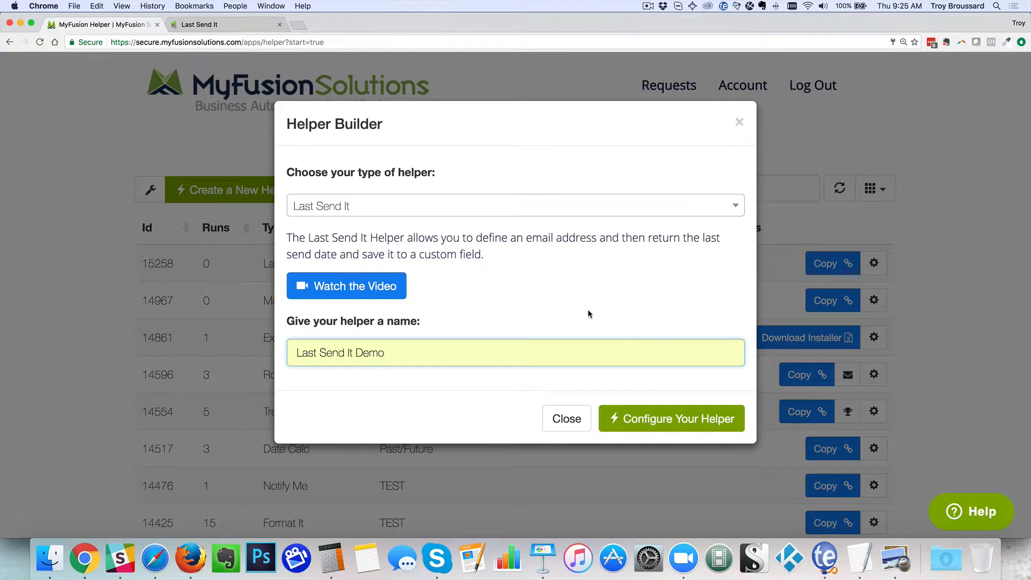
click(674, 418)
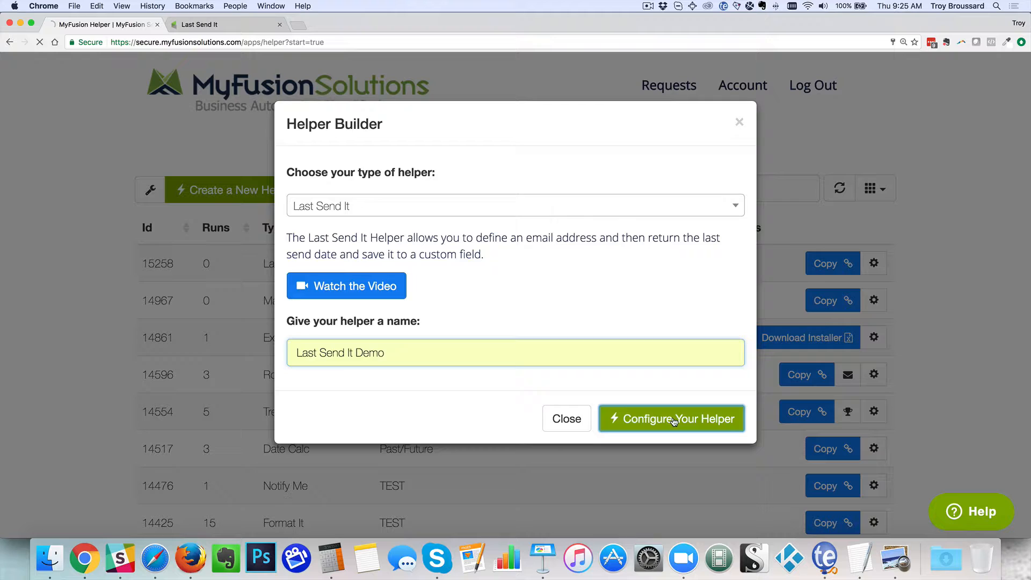
Proceed to configure the named Last Send It Demo helper
click(674, 418)
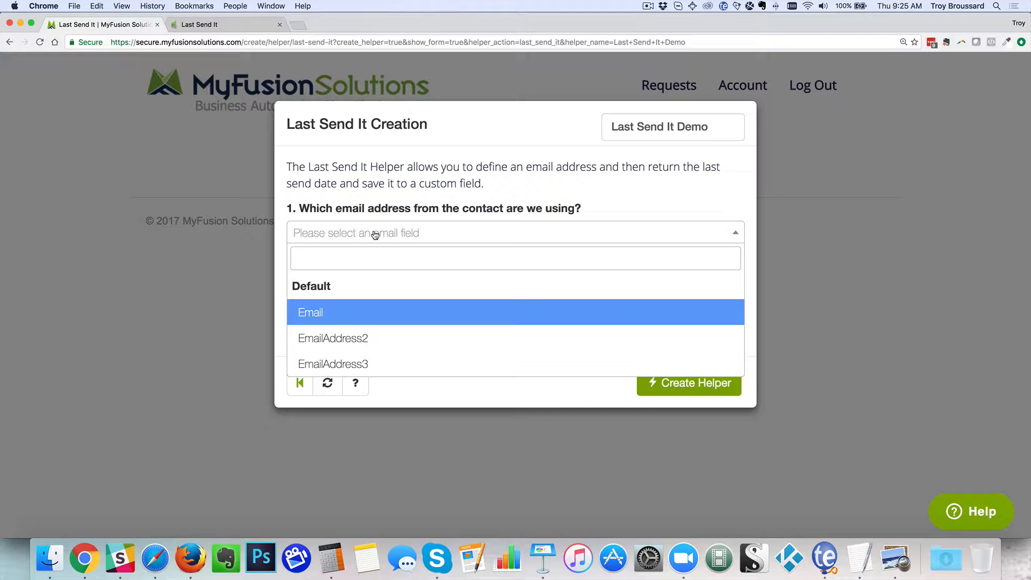
Use the contact's main Email address and save the last send date into ft-date
click(310, 312)
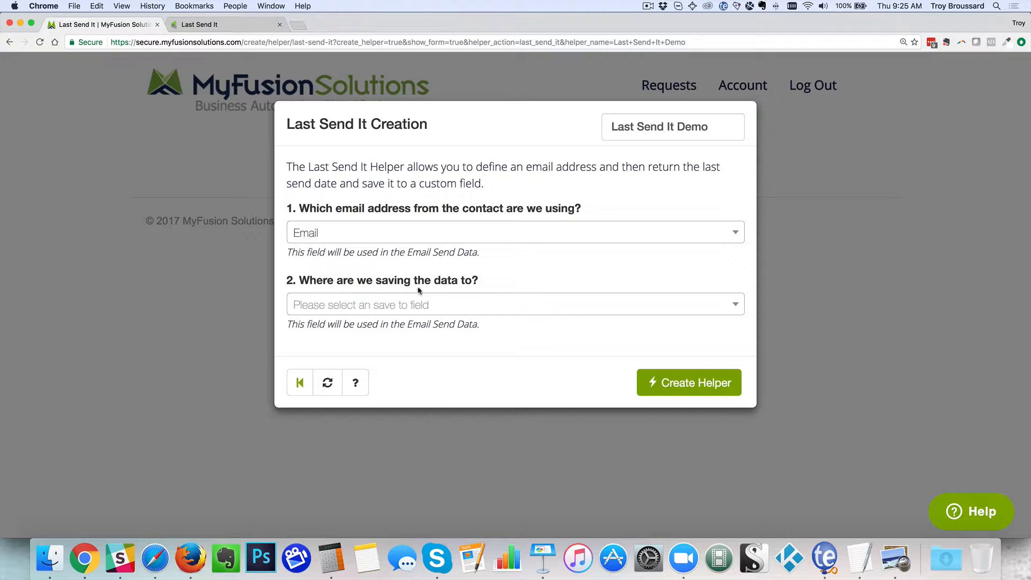
mouse_move(423, 305)
text(date)
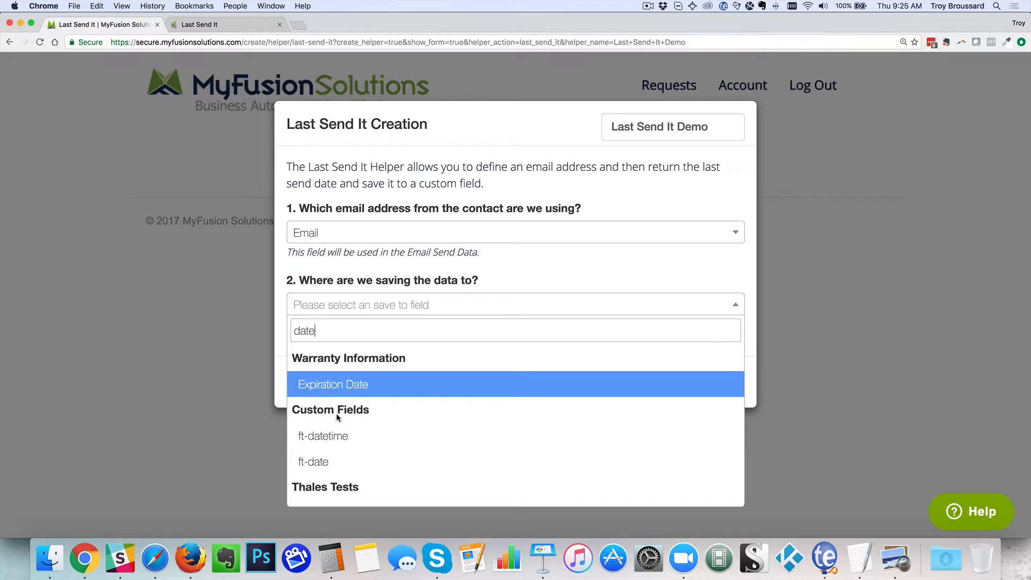
click(314, 462)
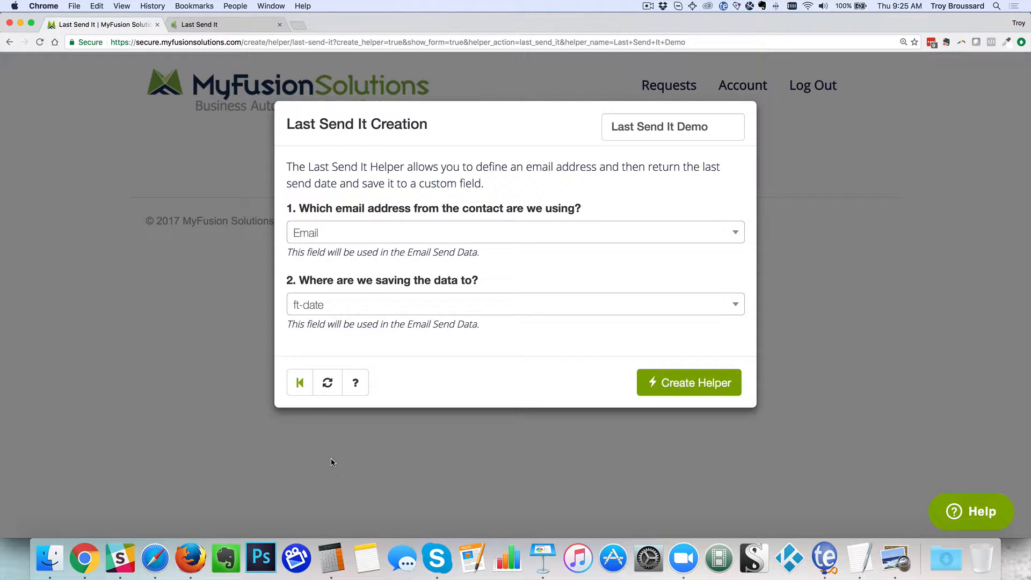
mouse_move(488, 361)
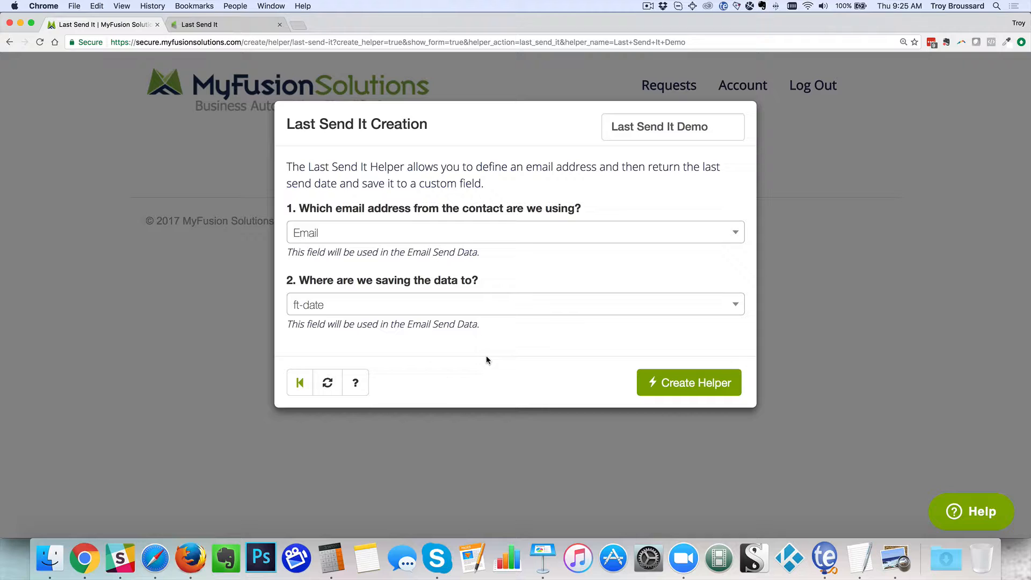
mouse_move(690, 389)
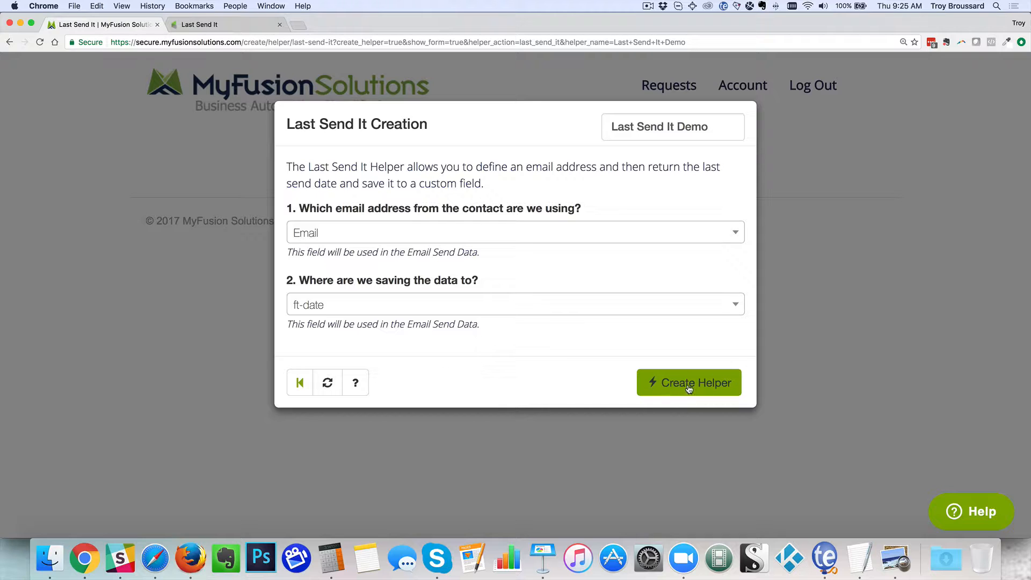
mouse_move(484, 325)
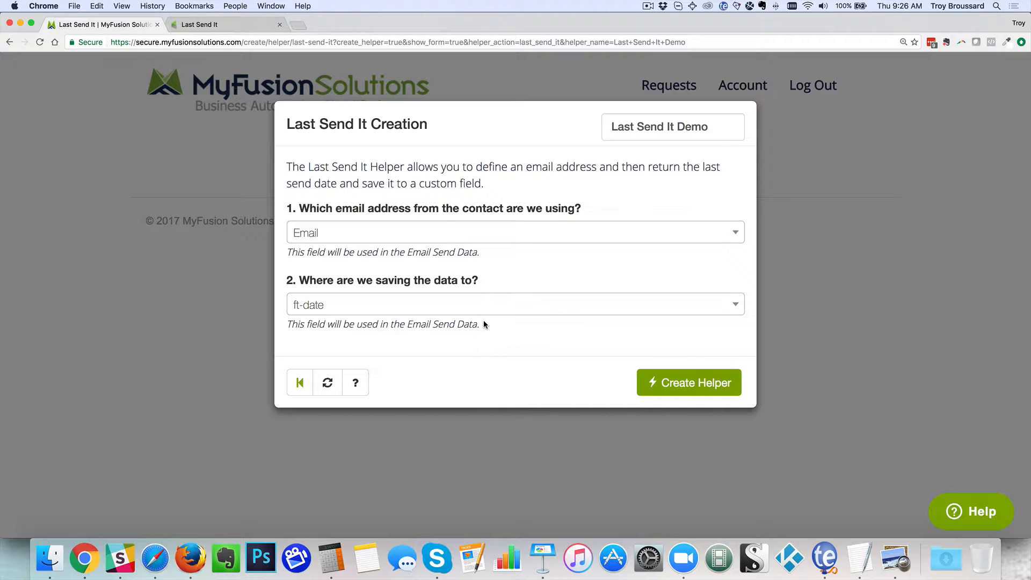
mouse_move(380, 234)
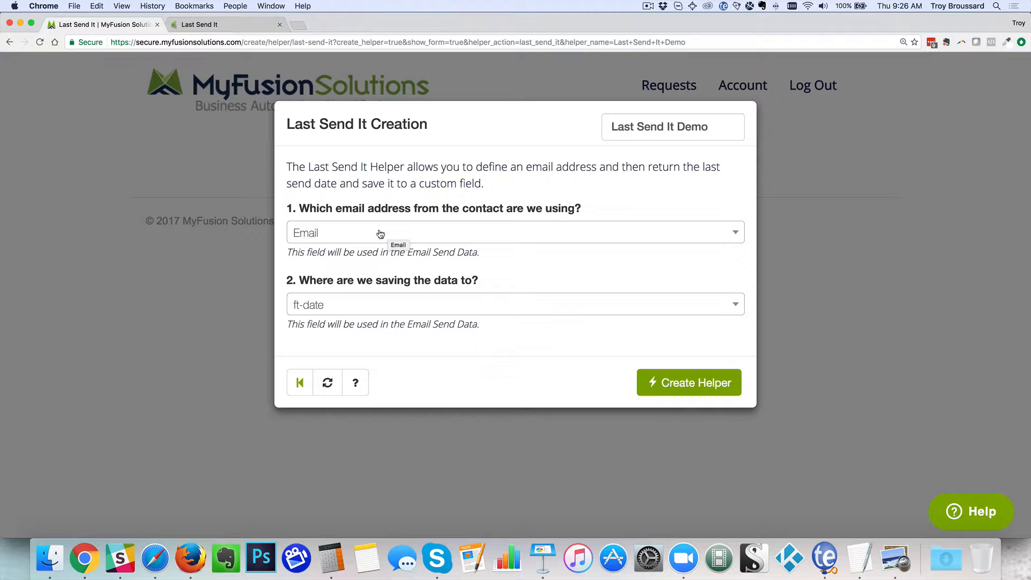
mouse_move(484, 318)
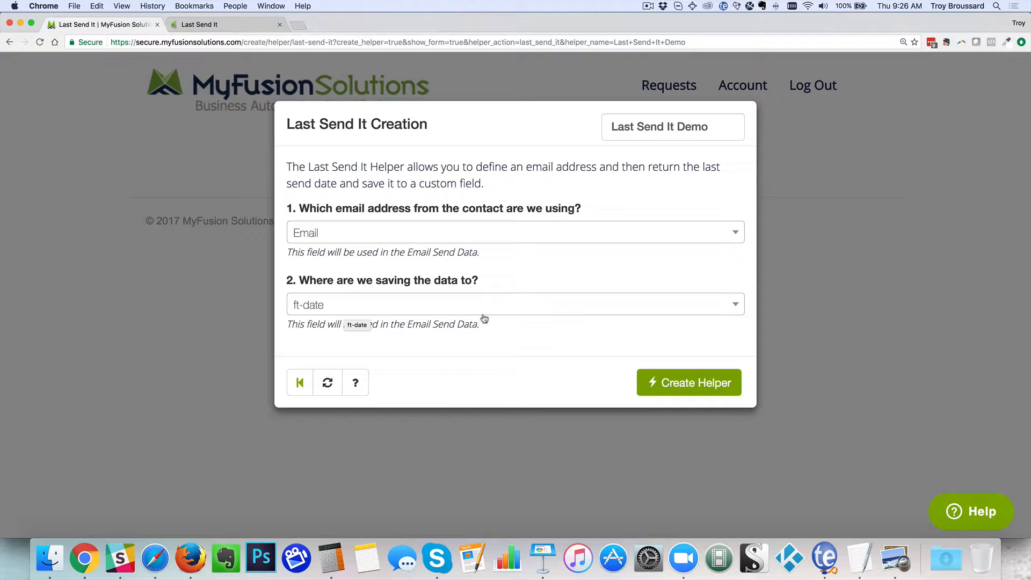
mouse_move(703, 381)
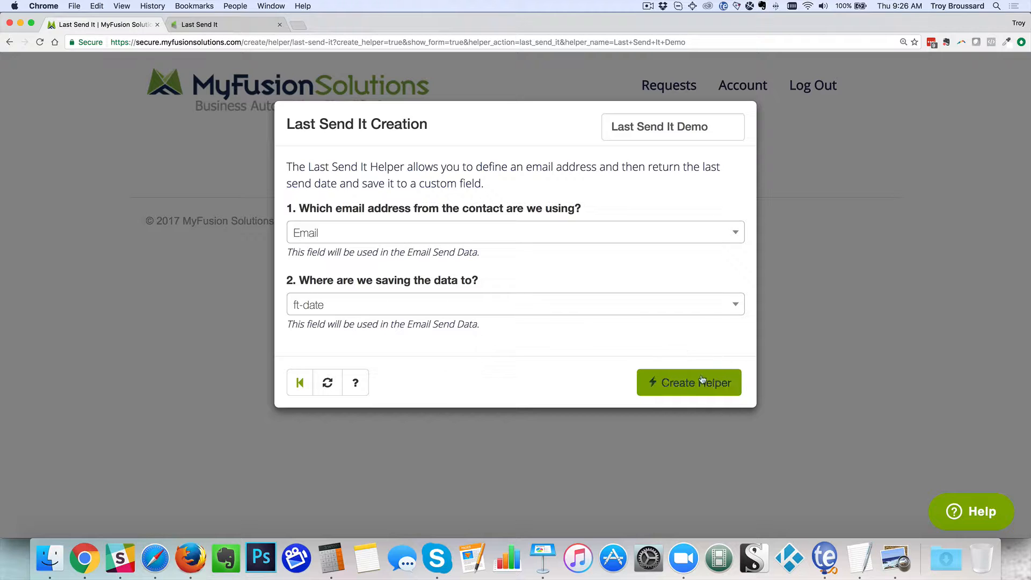
Create the Last Send It Demo helper and copy its link from the helpers list
click(690, 383)
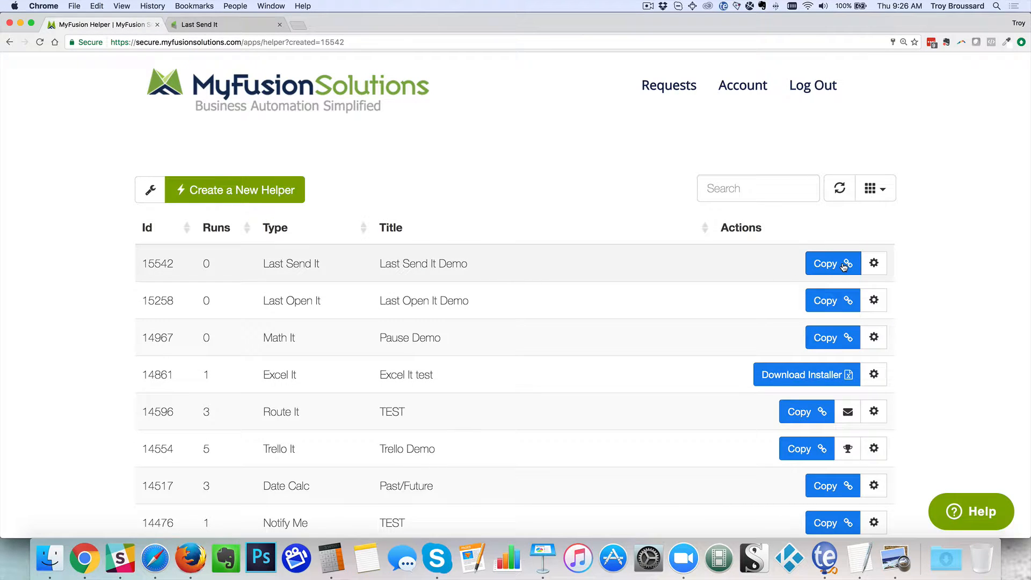
click(833, 263)
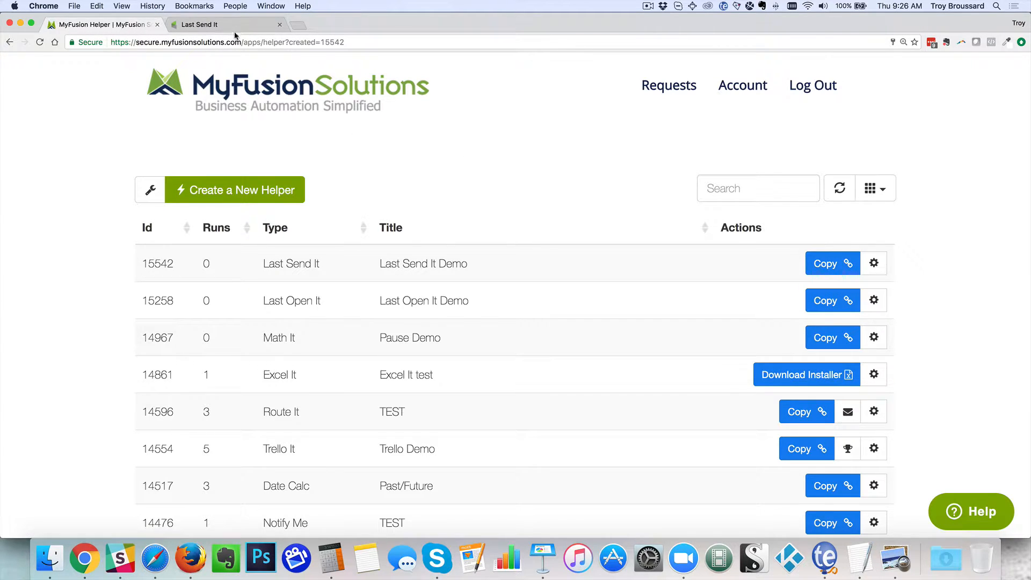
In the Infusionsoft campaign's Check Last Send Date sequence, add a Send HTTP Post step after Start
click(197, 25)
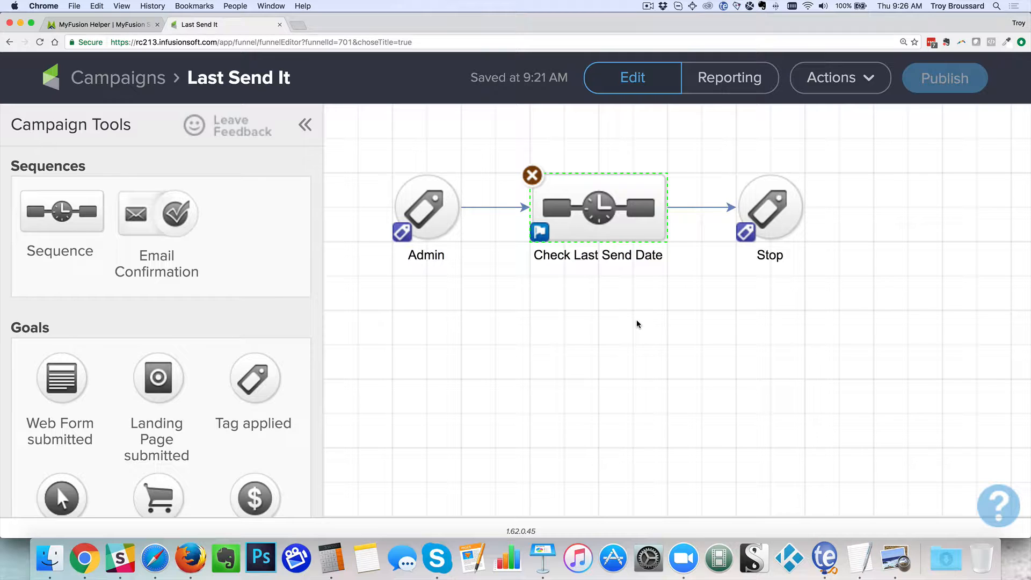
click(638, 324)
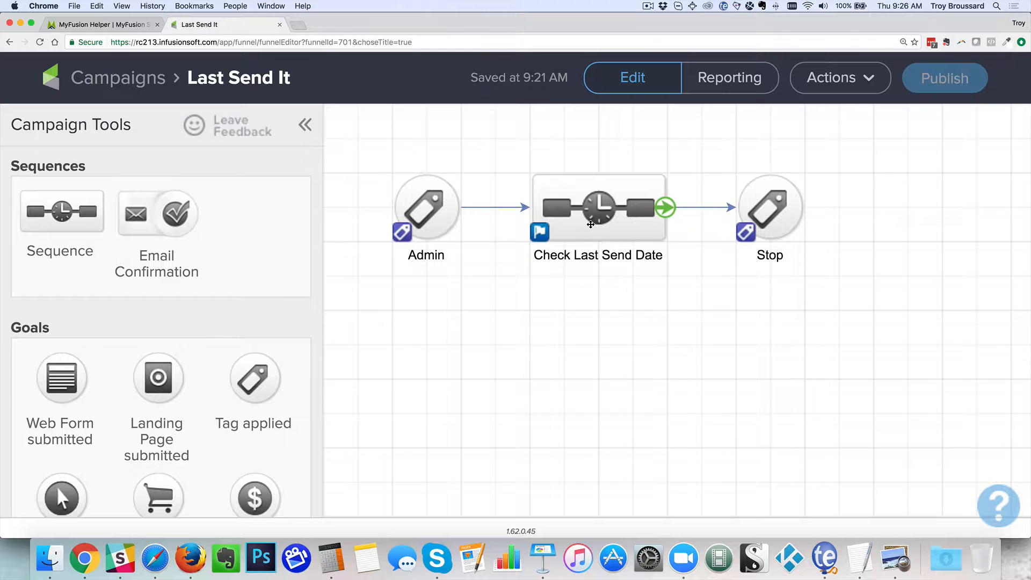
scroll(down, 3)
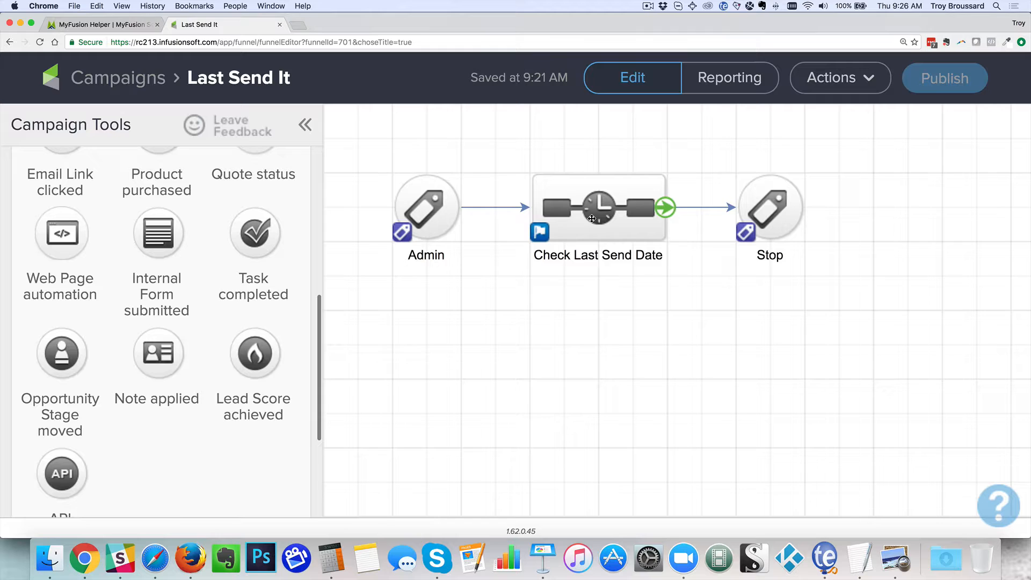
double_click(598, 207)
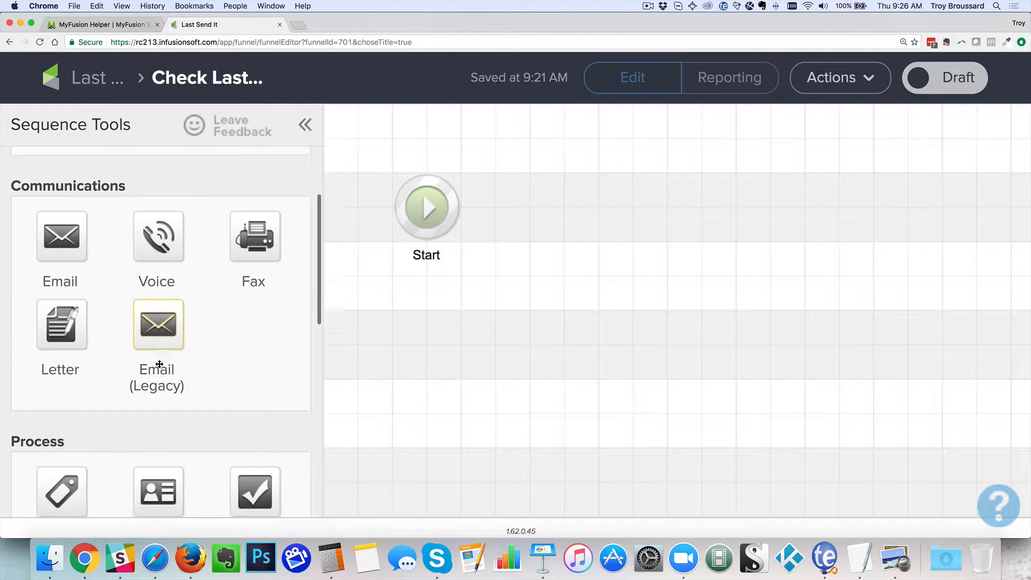
scroll(down, 3)
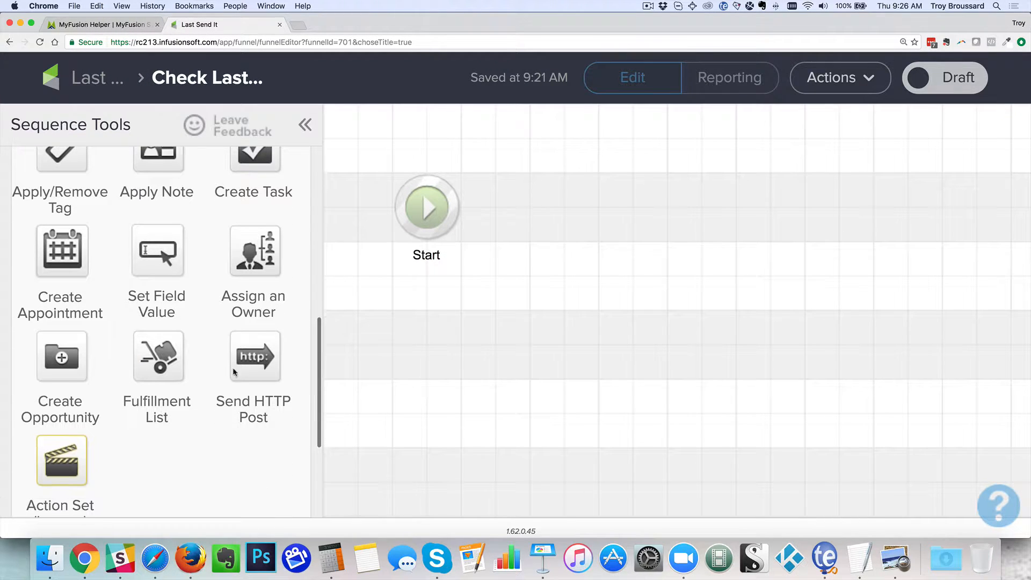
drag(254, 357, 567, 244)
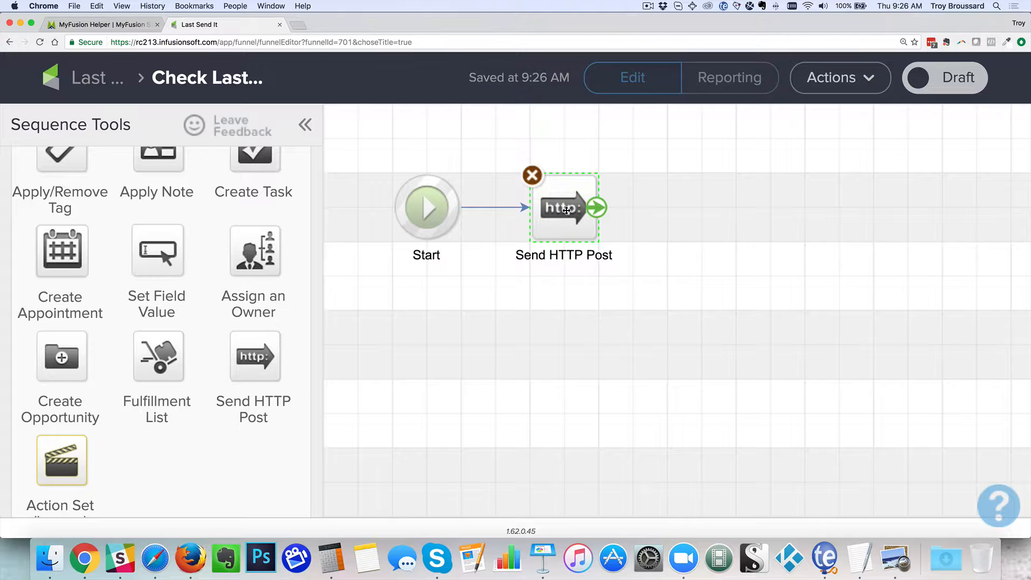
Set the Send HTTP Post step's POST URL to the helper's myfu.so link ending 15542
double_click(565, 209)
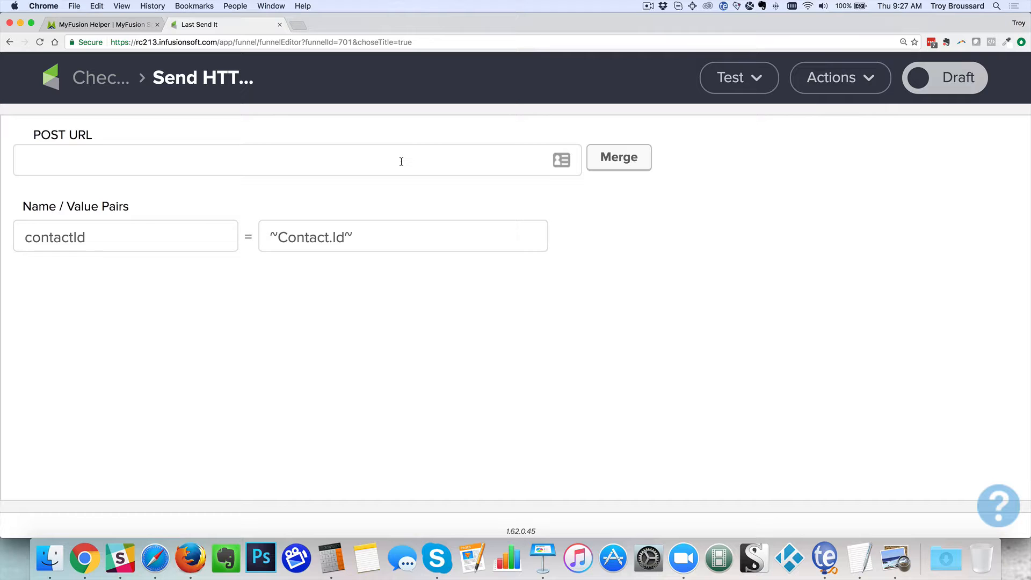
text(https://myfu.so/h/c7f7938c1756f2afe15502770a99be433aa20dbd-15542)
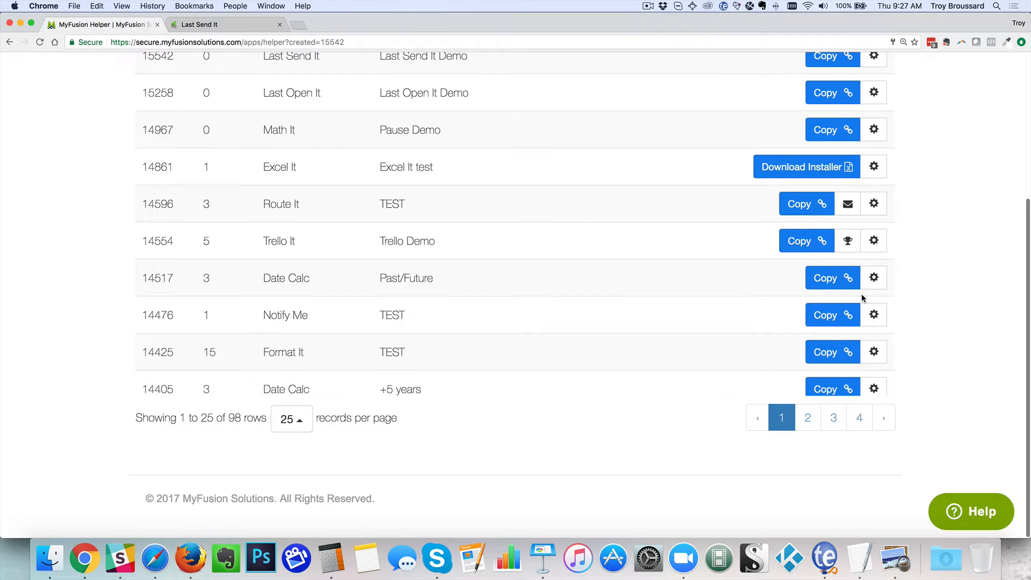
scroll(up, 3)
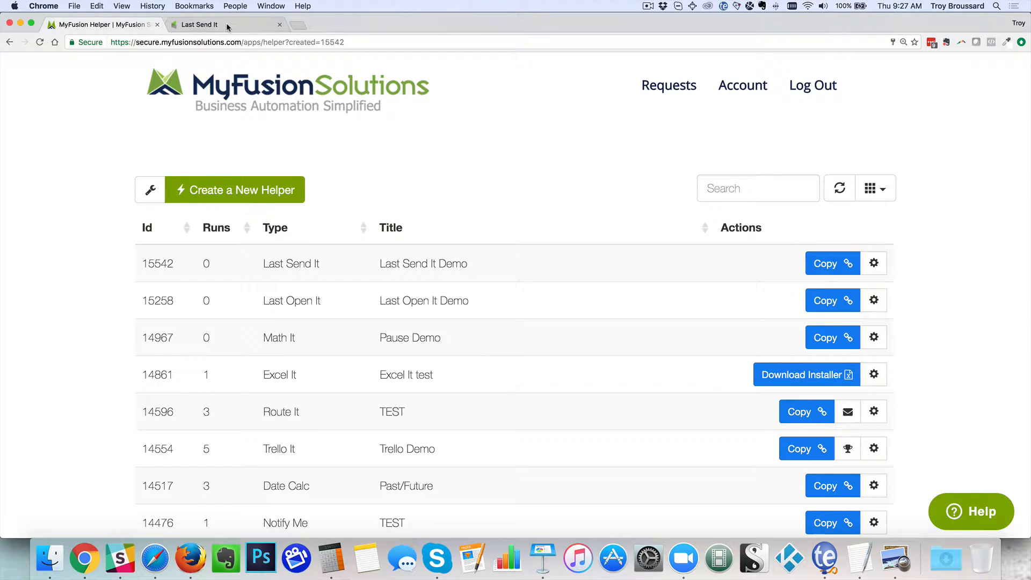
click(198, 23)
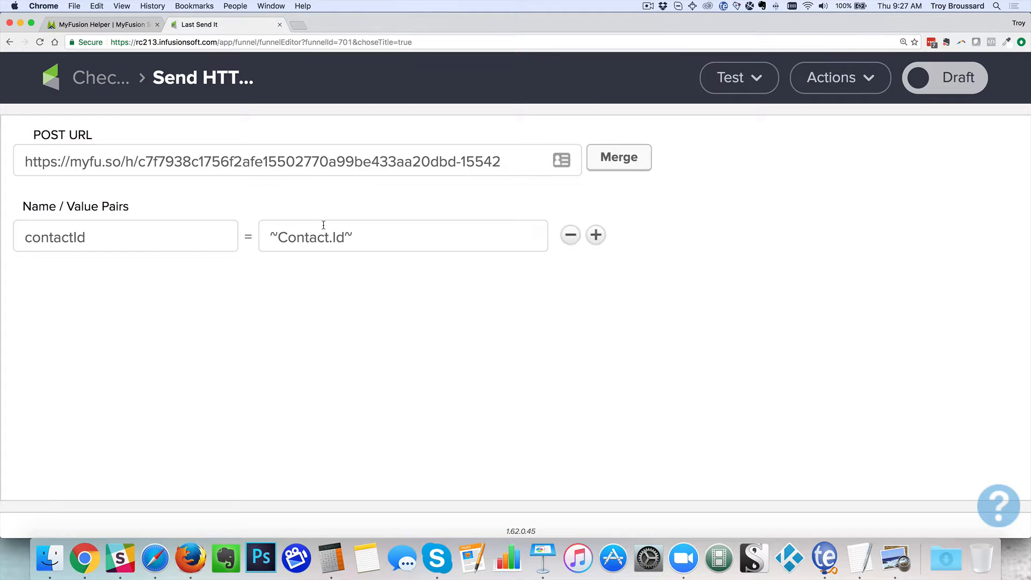
mouse_move(436, 227)
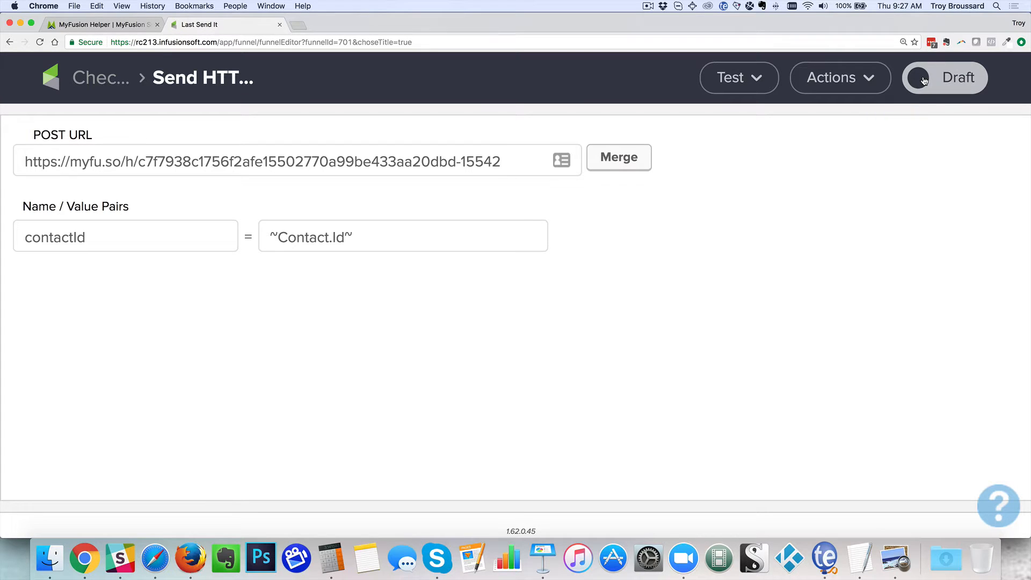
Mark the Send HTTP Post step and the sequence as Ready
click(924, 77)
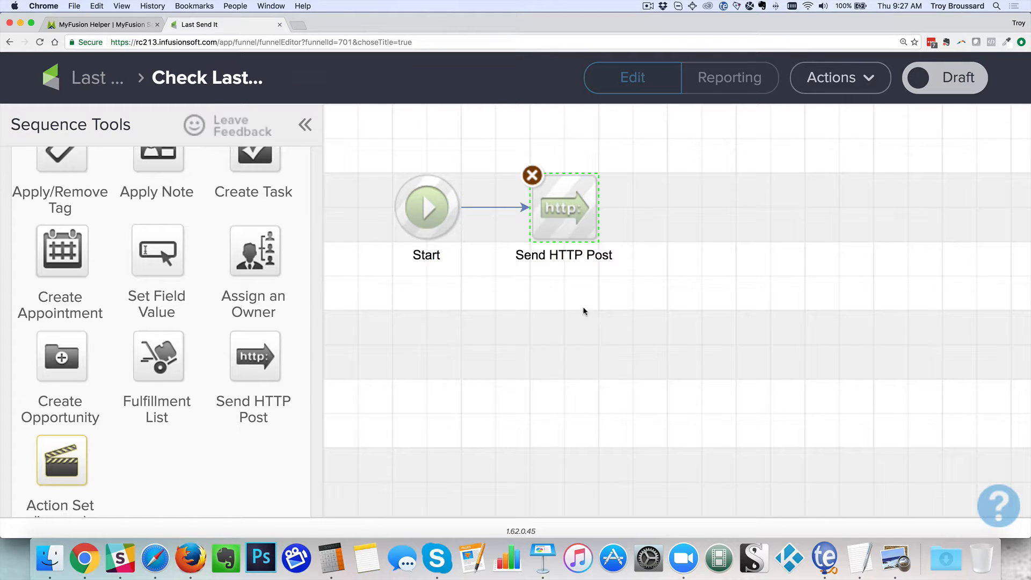
click(945, 78)
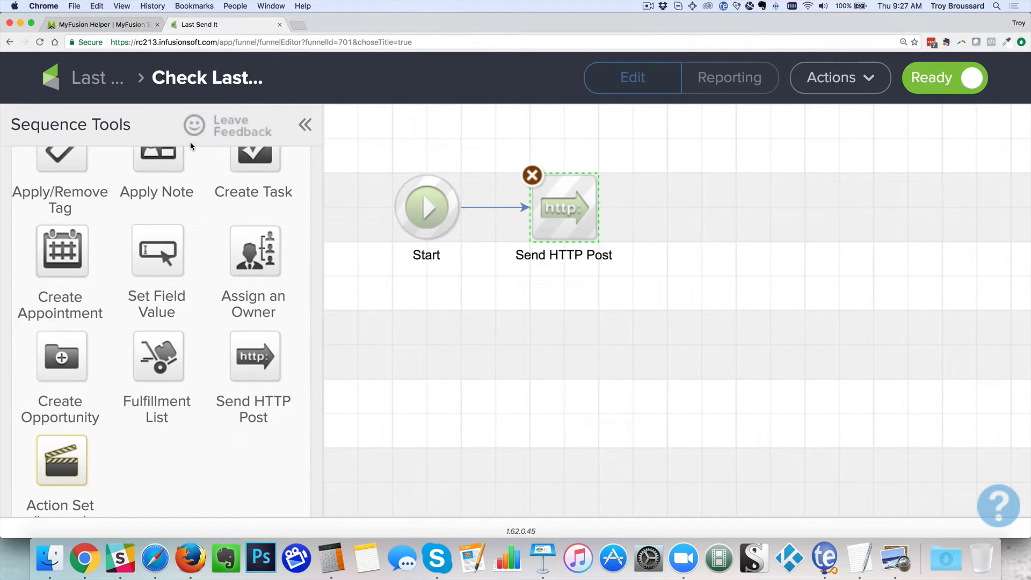